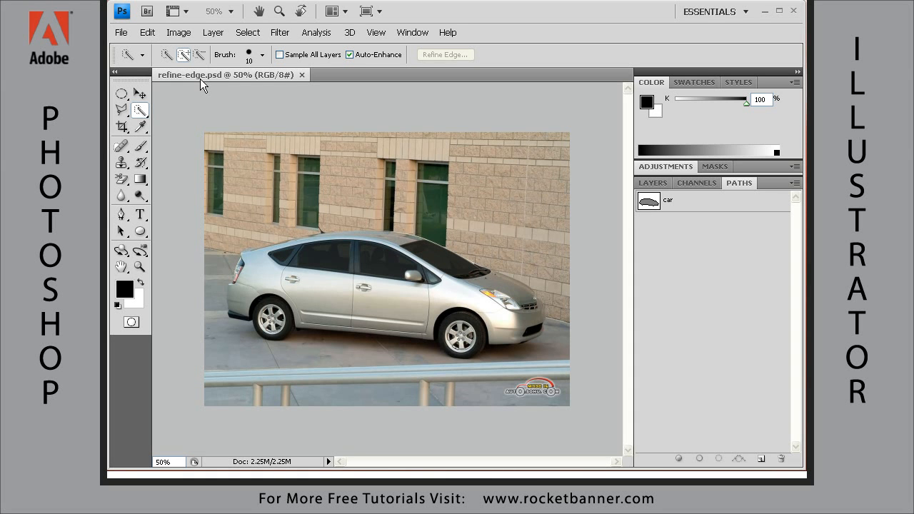
mouse_move(212, 88)
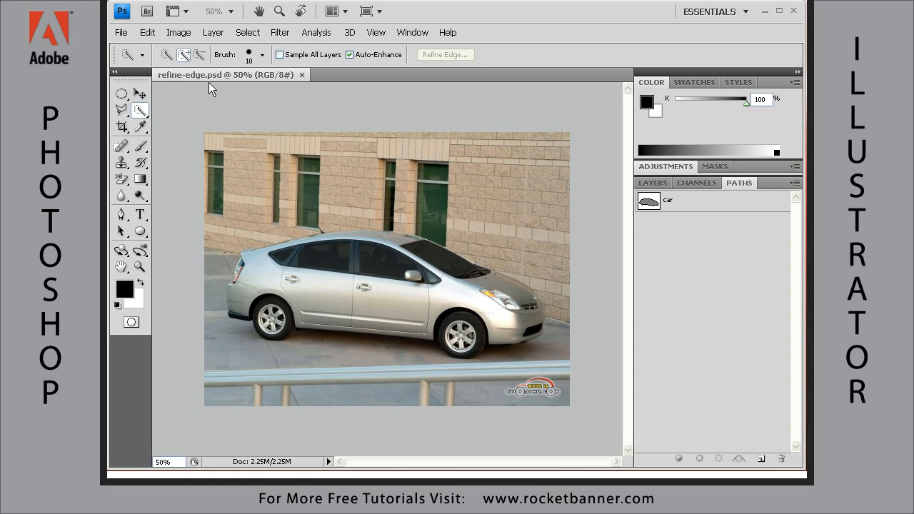
mouse_move(731, 328)
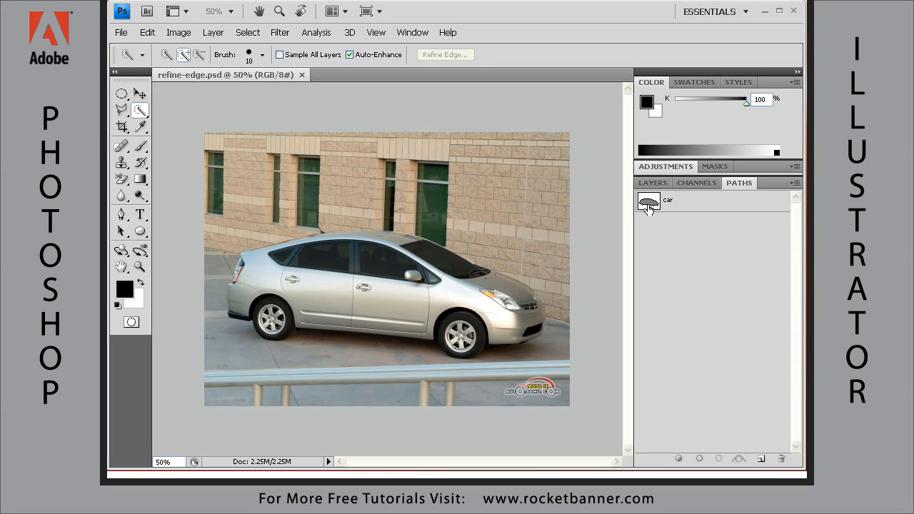
mouse_move(663, 219)
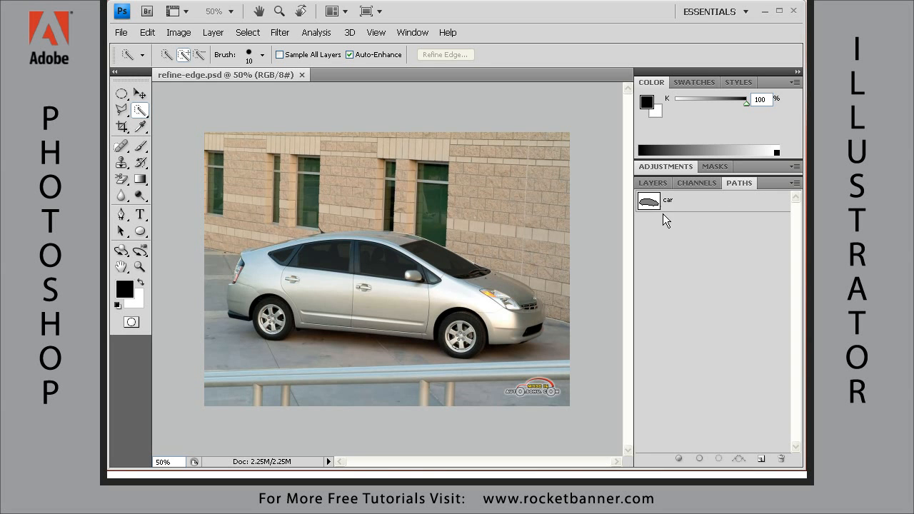
mouse_move(648, 203)
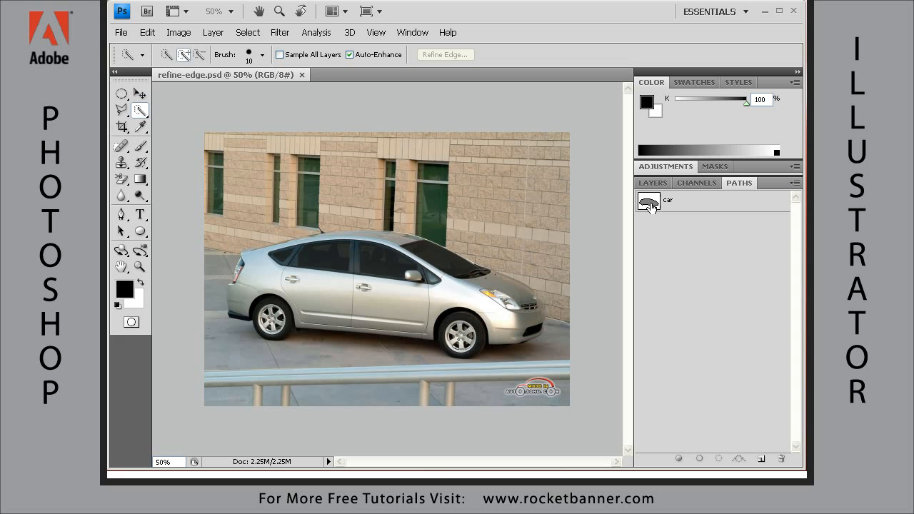
- Activate the saved 'car' path so its outline hugs the Prius
left_click(668, 199)
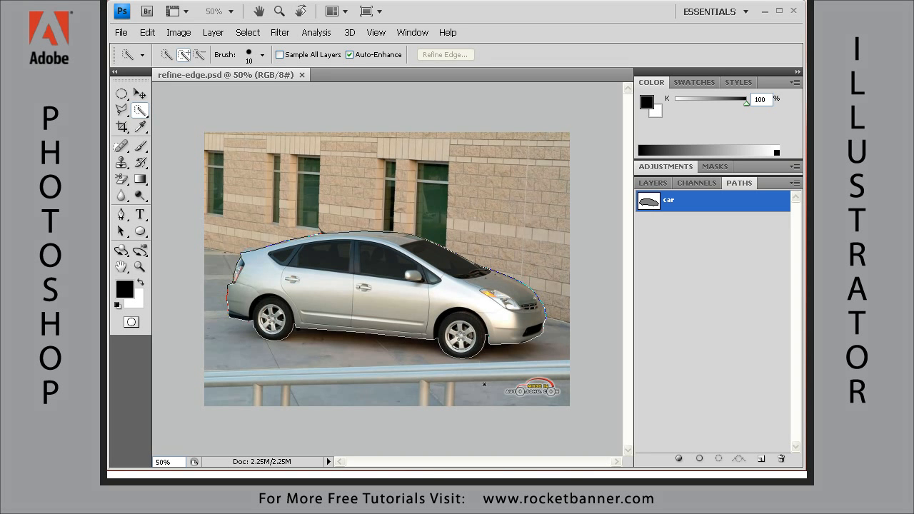
mouse_move(710, 428)
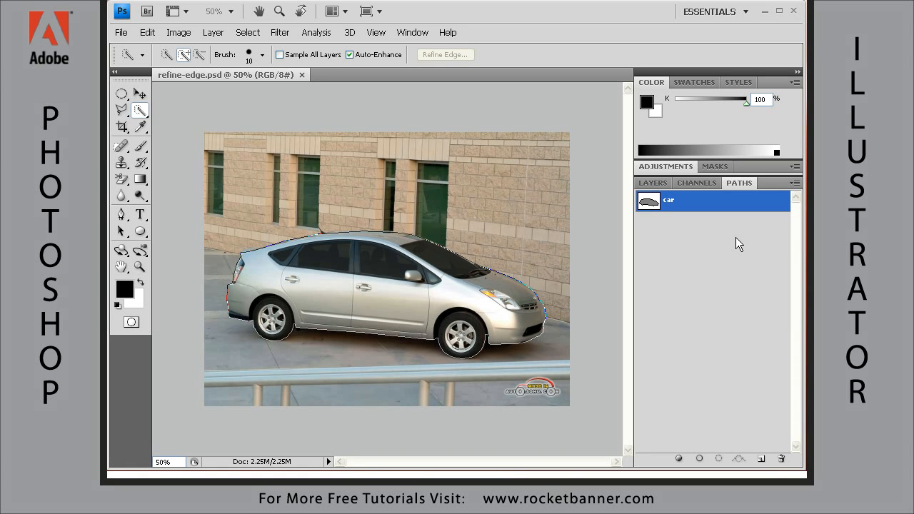
mouse_move(767, 278)
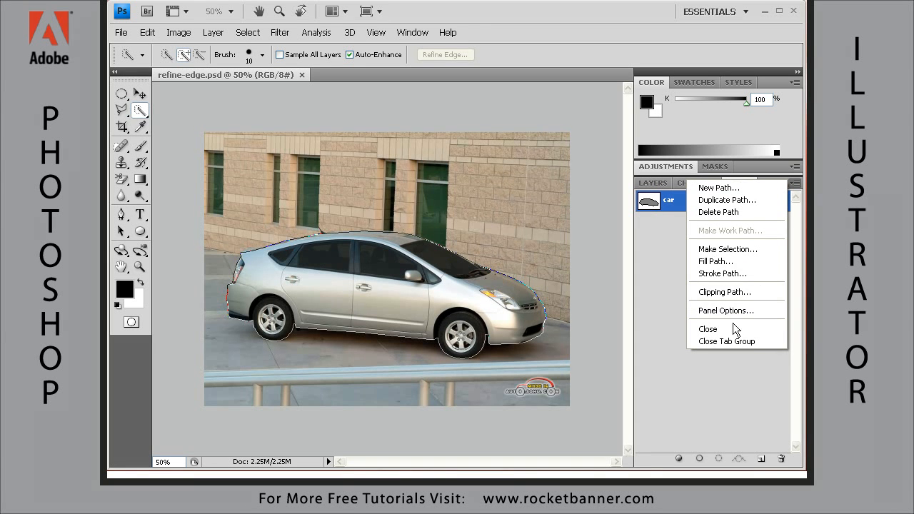
mouse_move(726, 248)
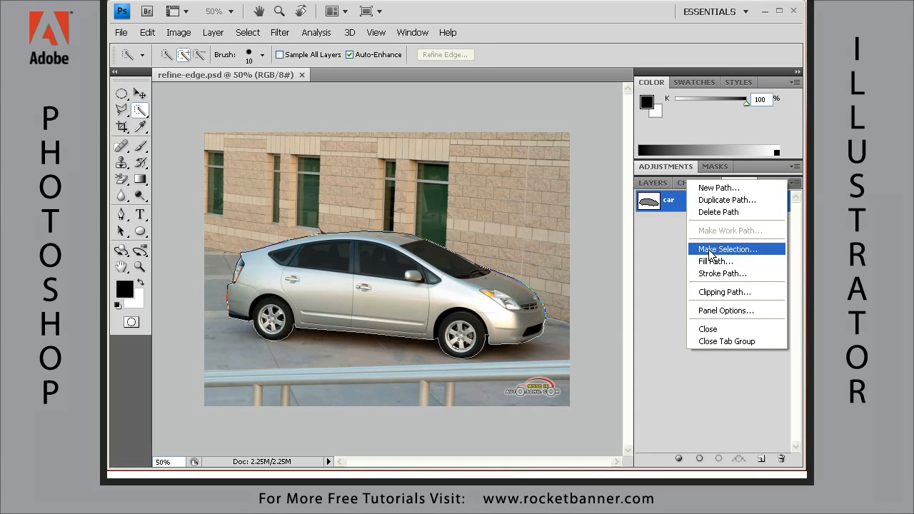
- Make a selection from the car path via the Paths panel menu and confirm it
left_click(725, 248)
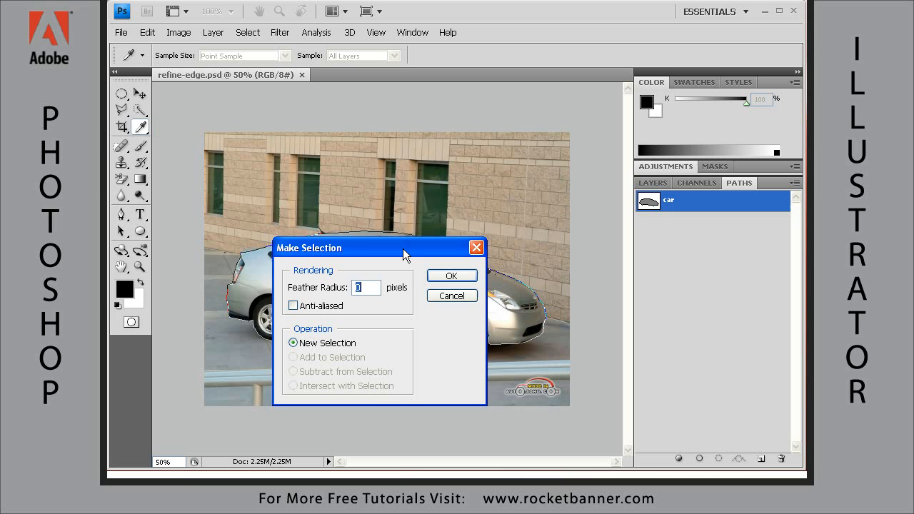
left_click_drag(379, 249, 357, 262)
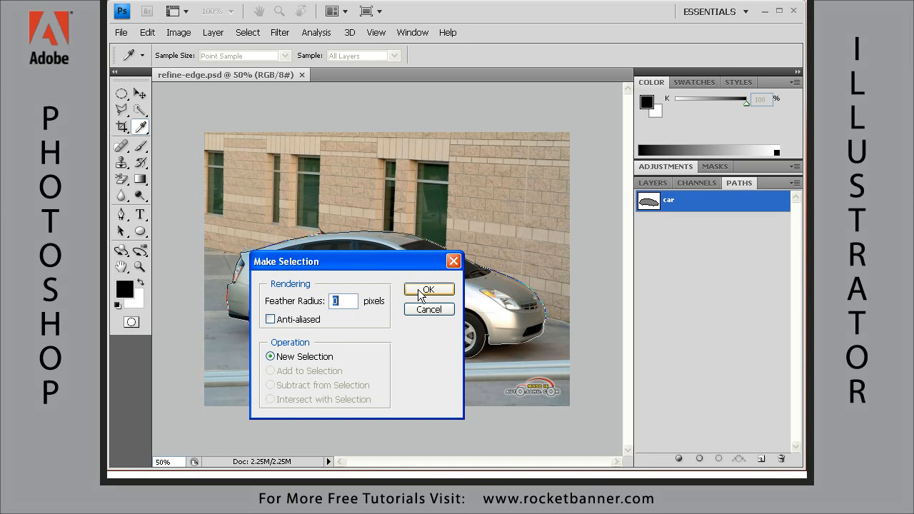
left_click(428, 288)
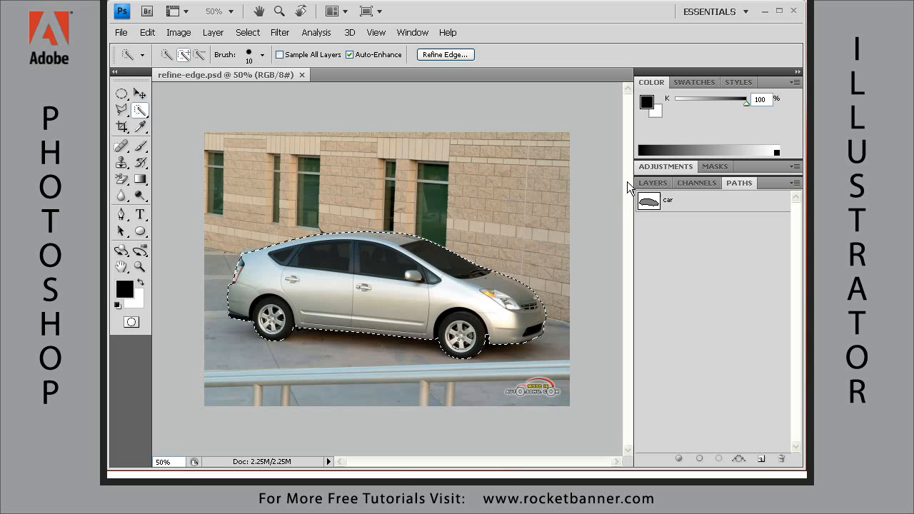
- Open Refine Edge from the Layers view with Radius, Smooth, Feather and Contract/Expand reset to 0
left_click(651, 182)
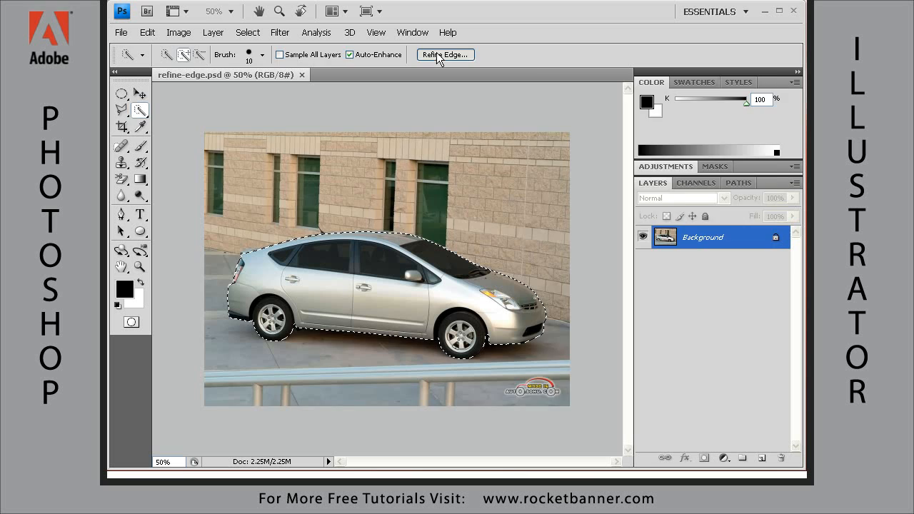
left_click(446, 54)
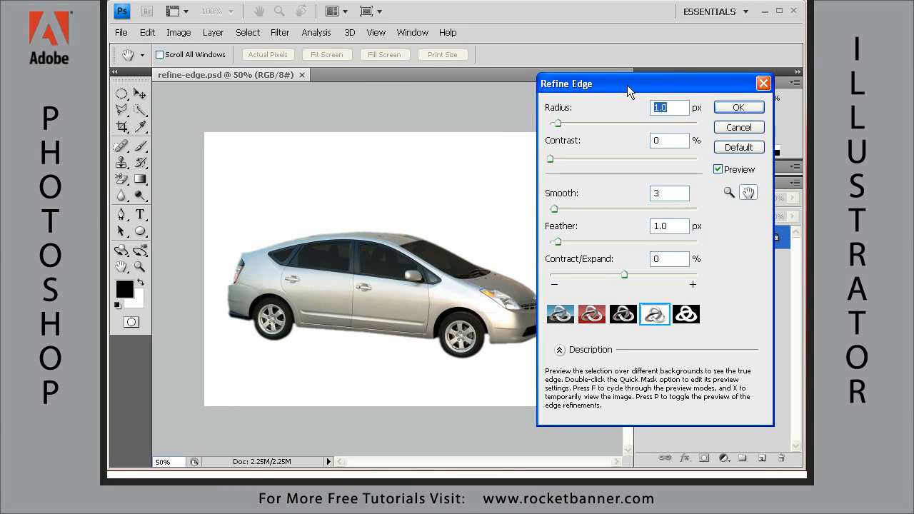
left_click_drag(628, 83, 637, 44)
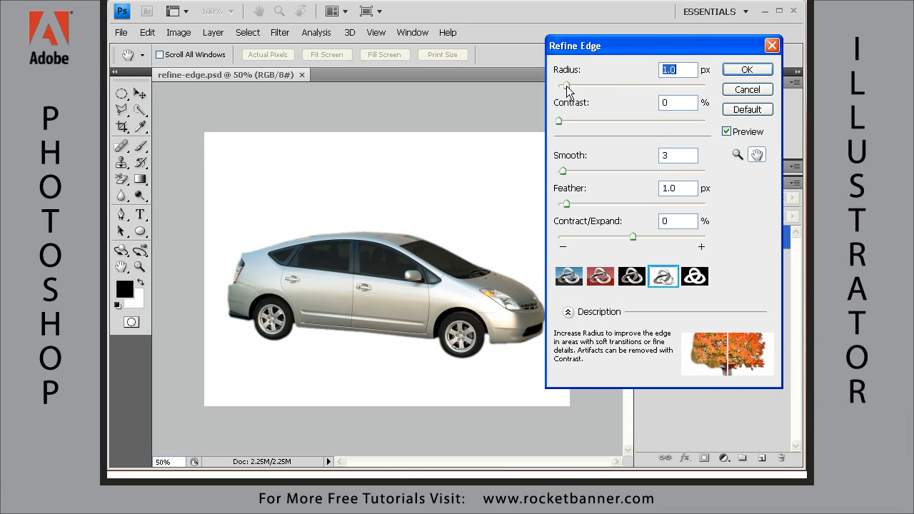
left_click(677, 103)
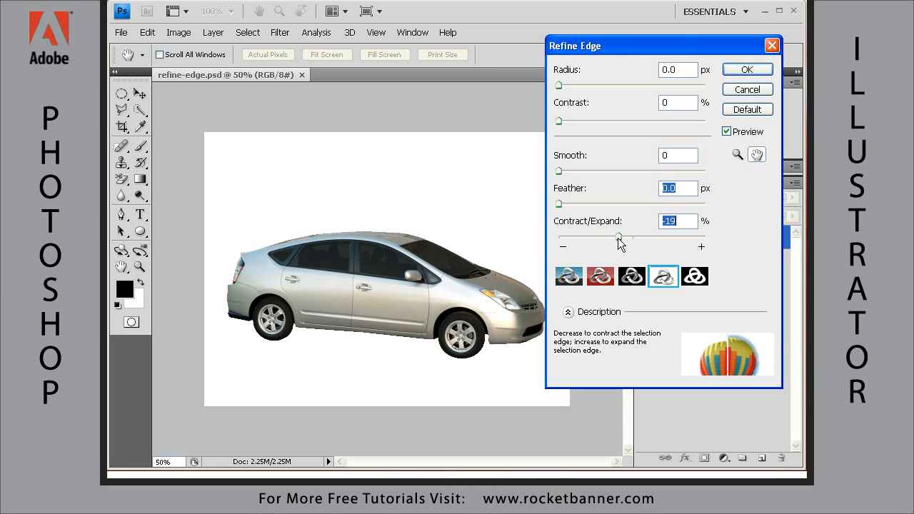
left_click_drag(619, 237, 639, 237)
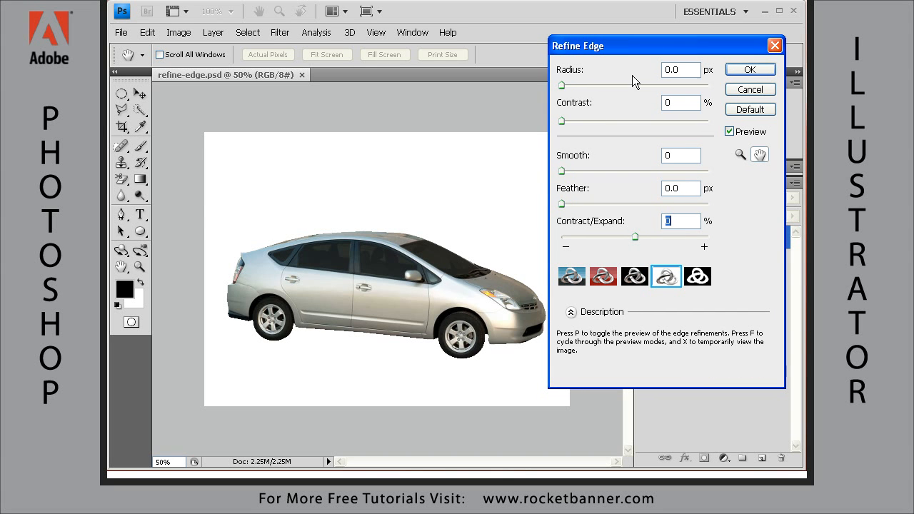
mouse_move(421, 356)
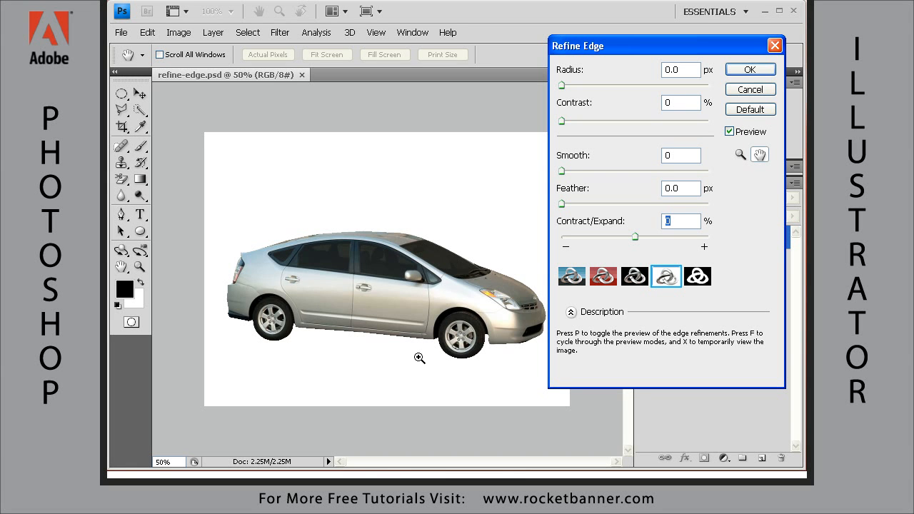
- Zoom the Refine Edge preview in on the car's roofline
left_click(420, 357)
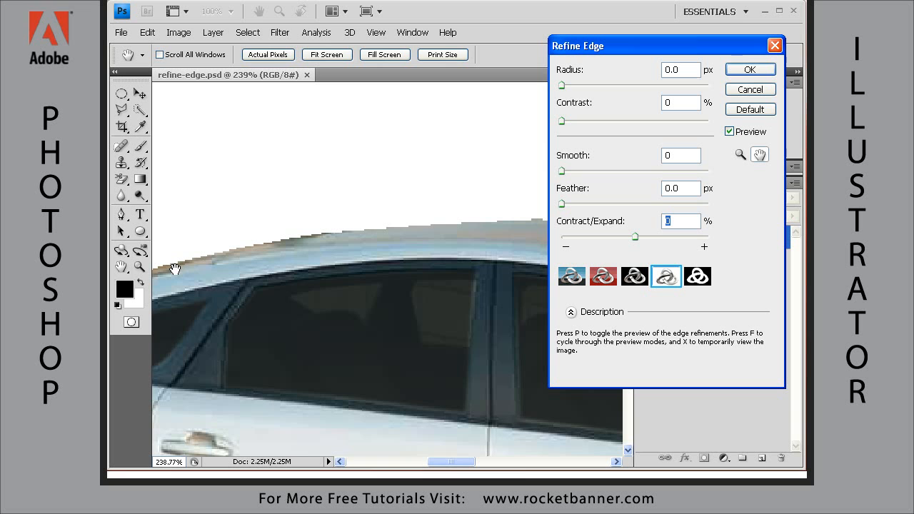
mouse_move(372, 234)
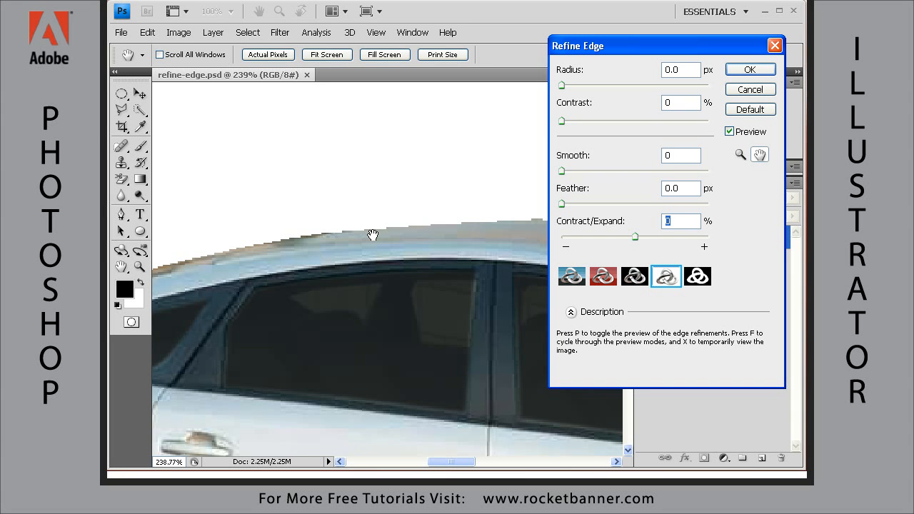
mouse_move(377, 277)
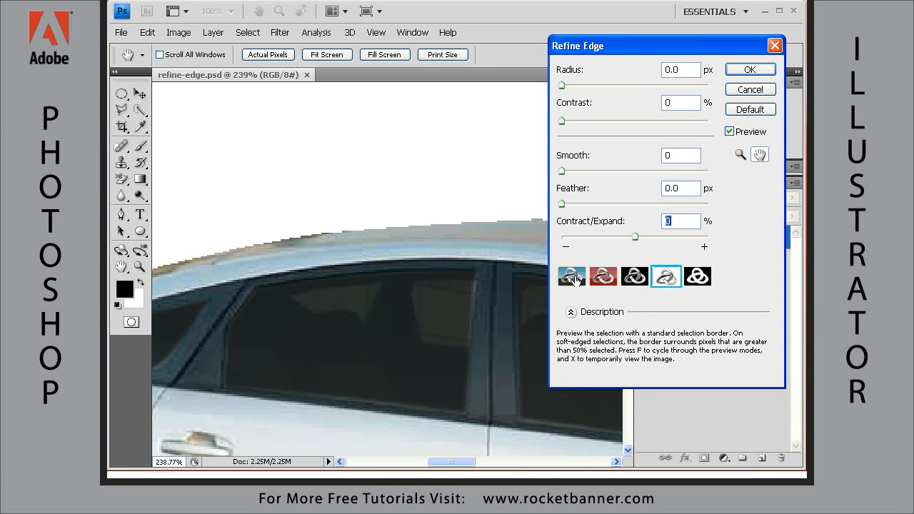
- Cycle through the Standard, Quick Mask, On Black, On White and Mask previews, ending on On Black
left_click(571, 277)
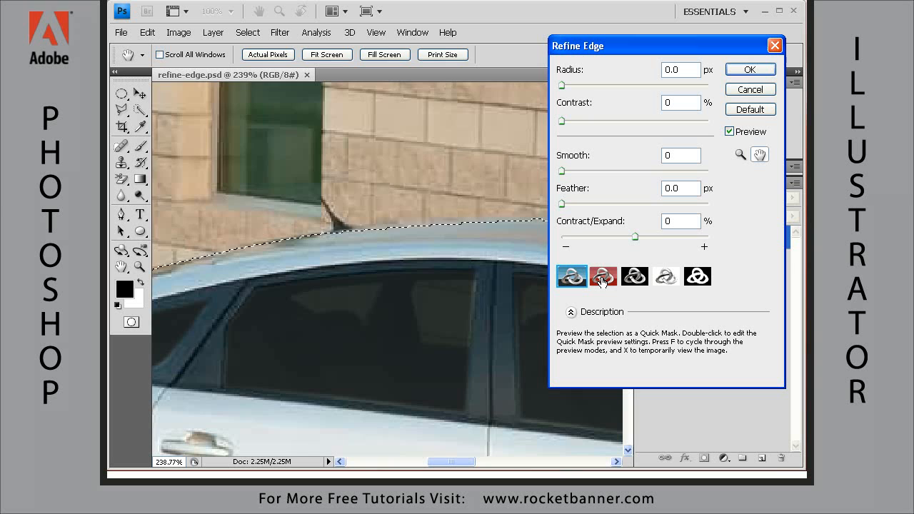
left_click(603, 277)
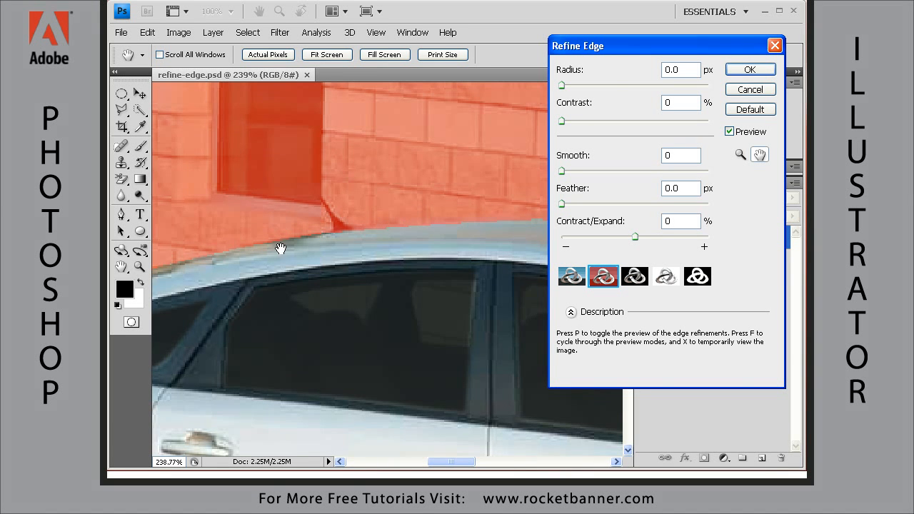
left_click(602, 277)
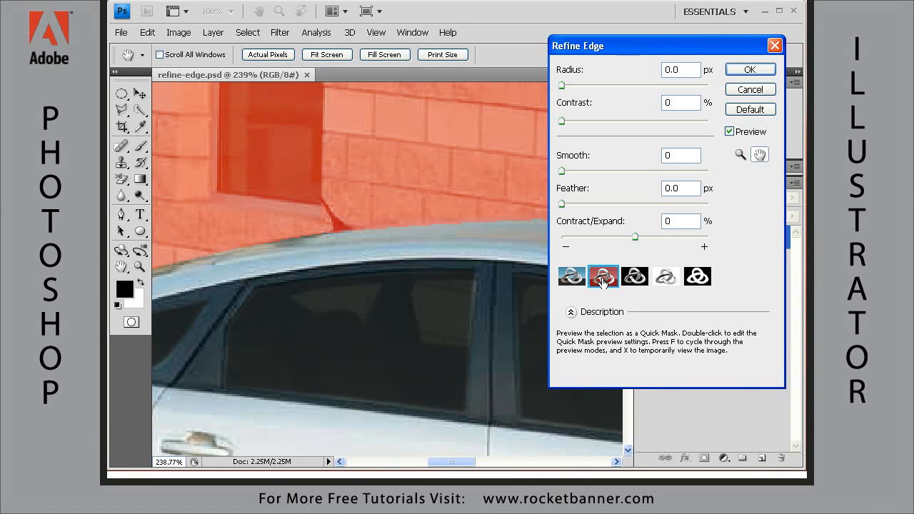
left_click(634, 277)
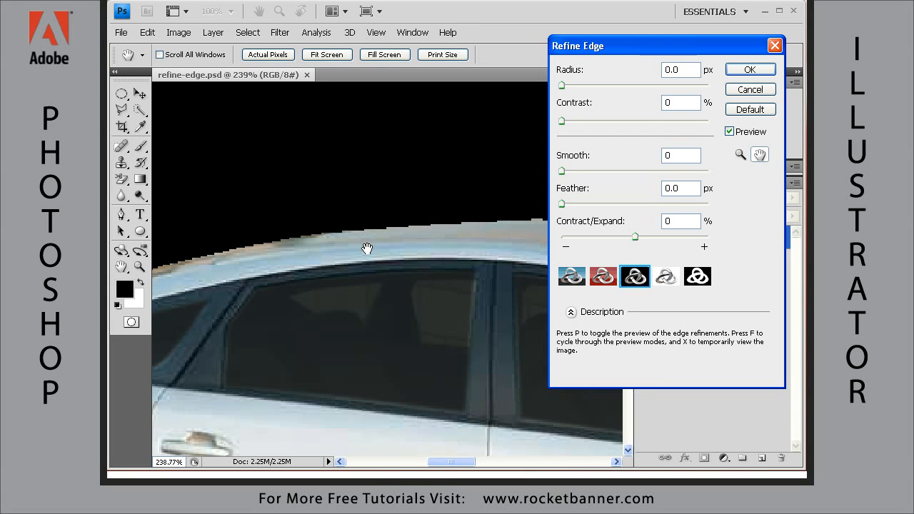
left_click(665, 277)
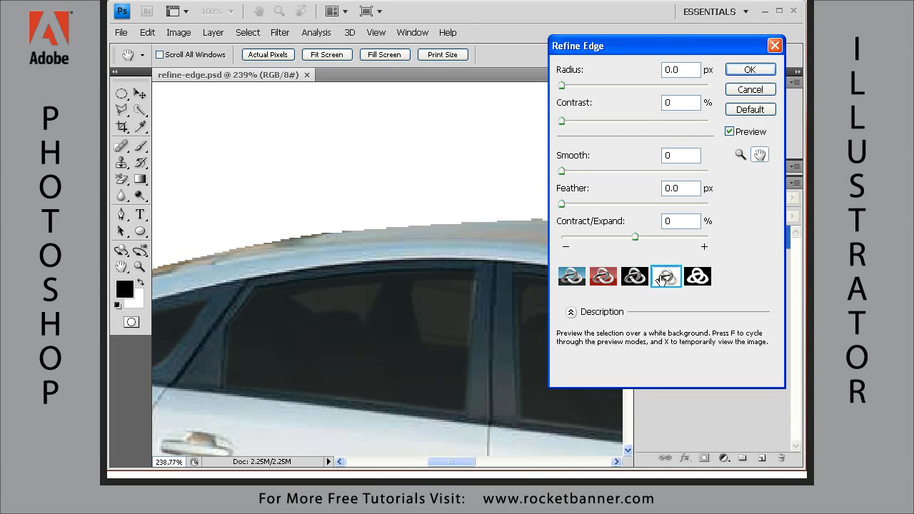
left_click(697, 277)
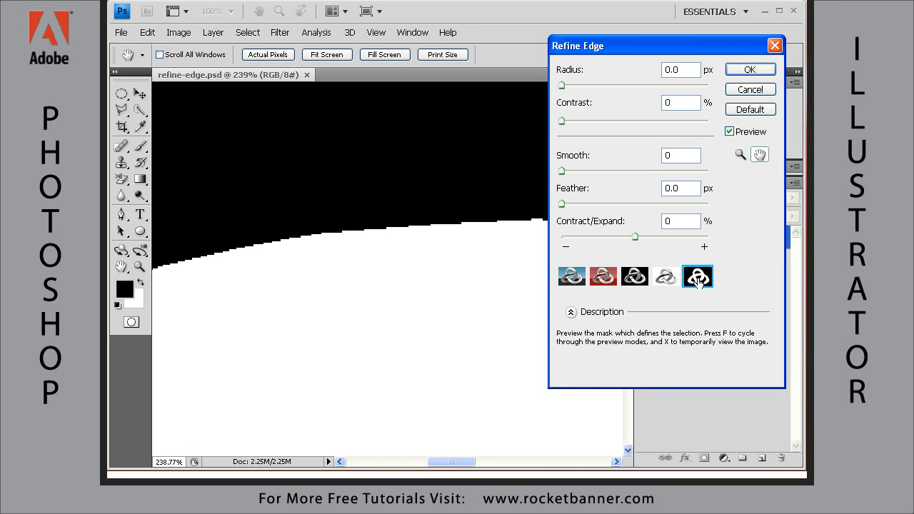
left_click(696, 277)
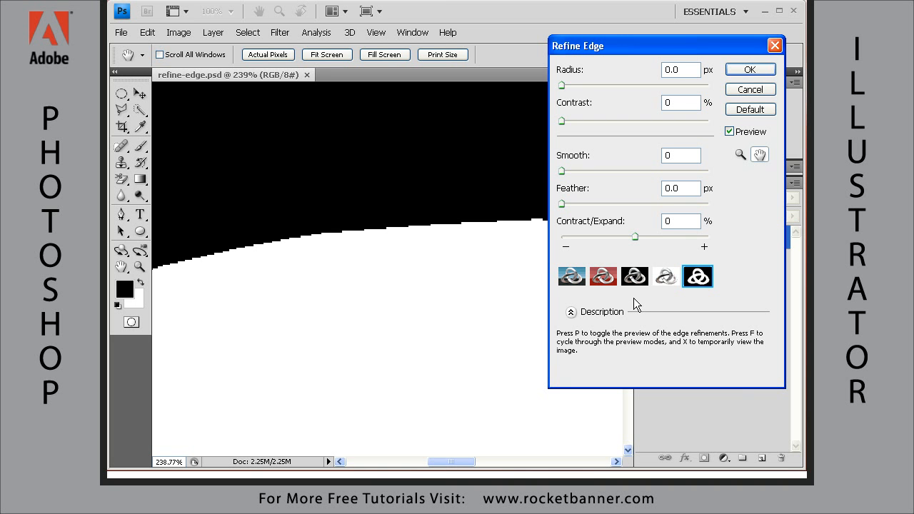
mouse_move(351, 281)
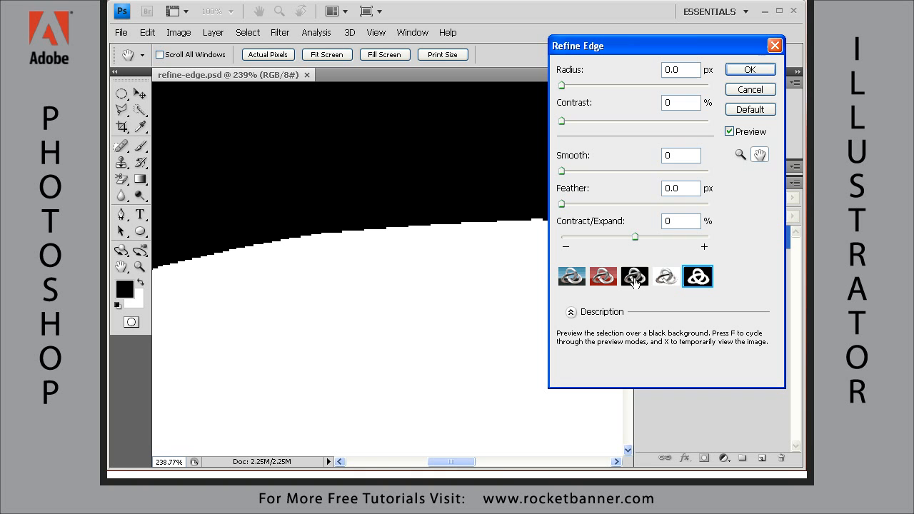
left_click(634, 277)
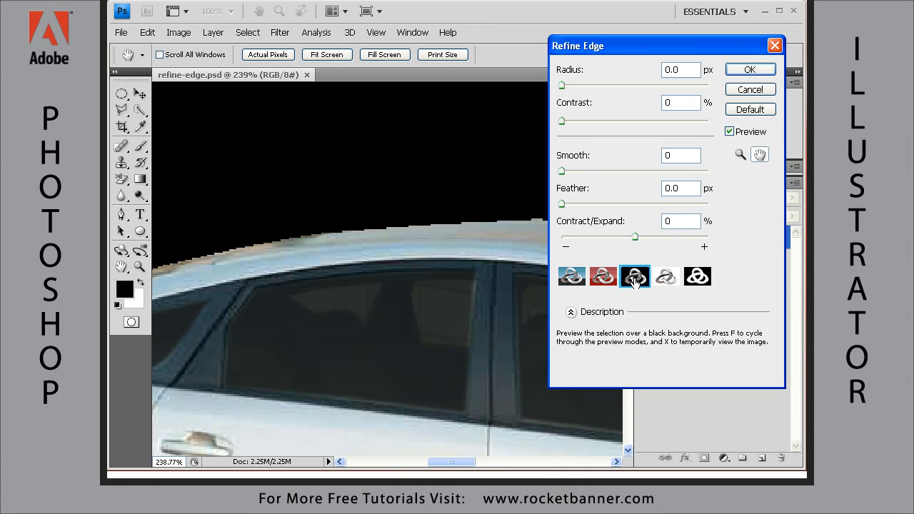
left_click(633, 277)
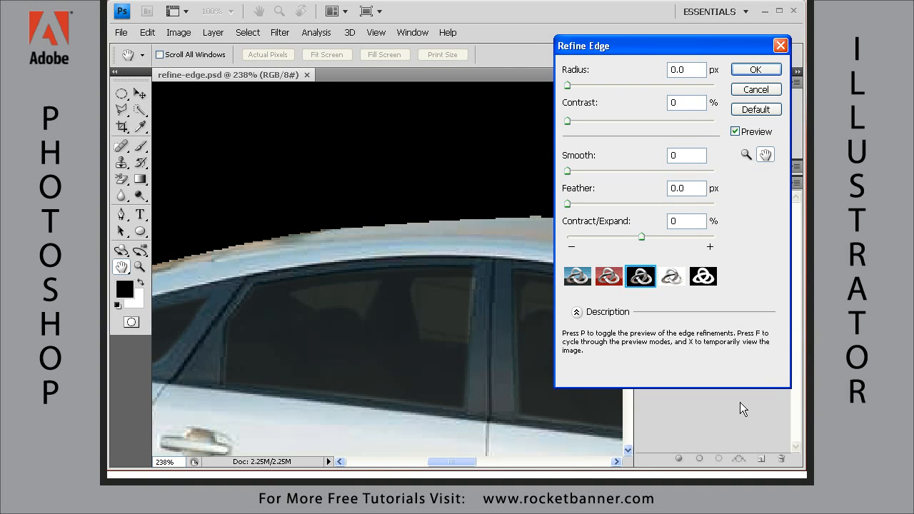
mouse_move(725, 430)
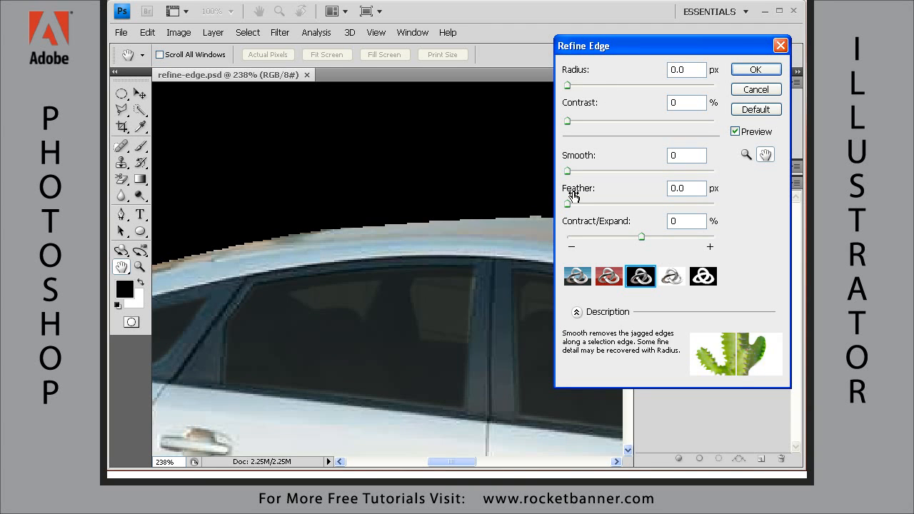
mouse_move(571, 74)
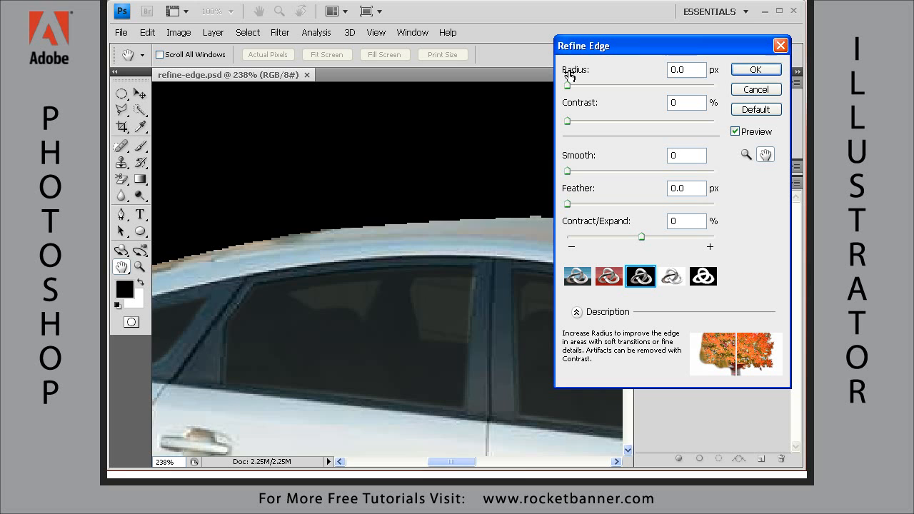
mouse_move(571, 77)
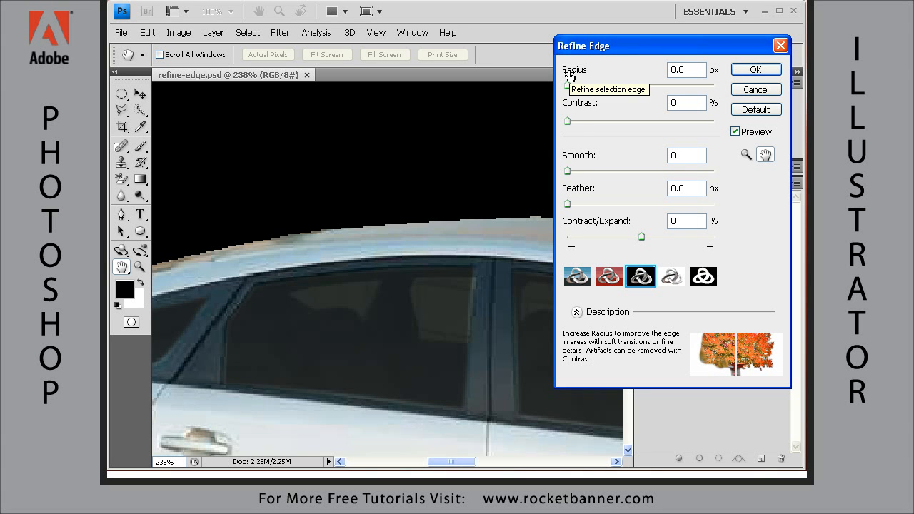
mouse_move(575, 159)
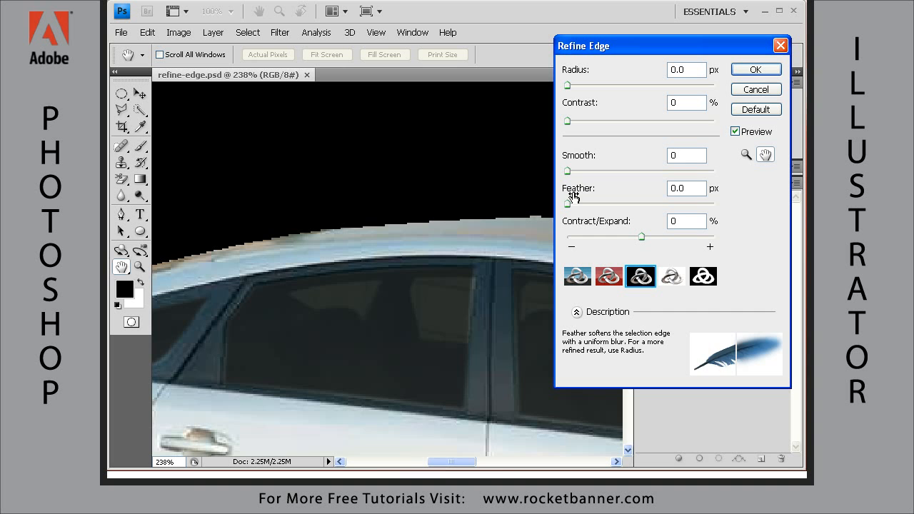
mouse_move(578, 155)
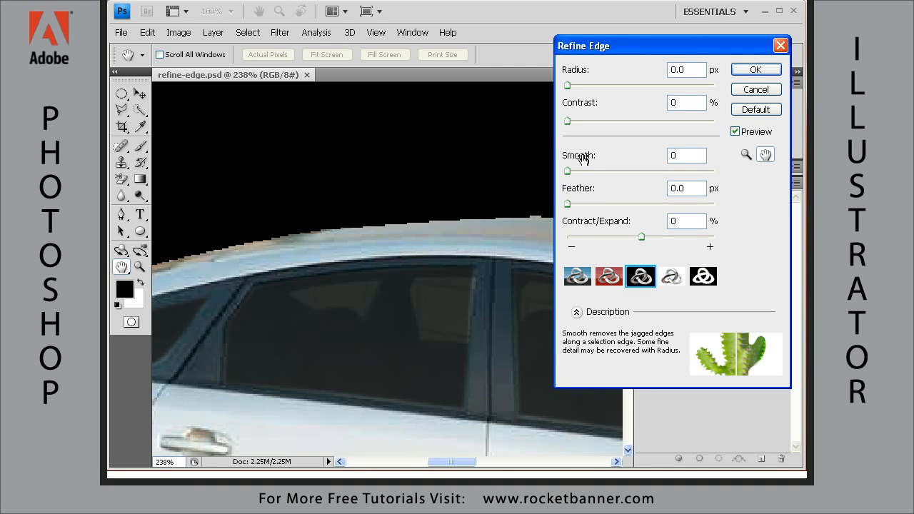
mouse_move(579, 188)
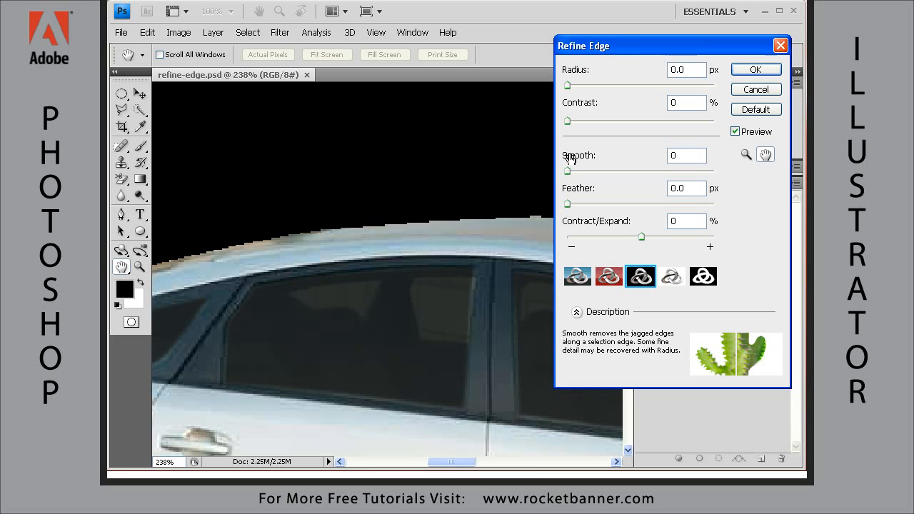
- Set Smooth to 9 and Feather to 0.4 px, then apply the refinement to a new Layer 1
left_click_drag(565, 168, 578, 168)
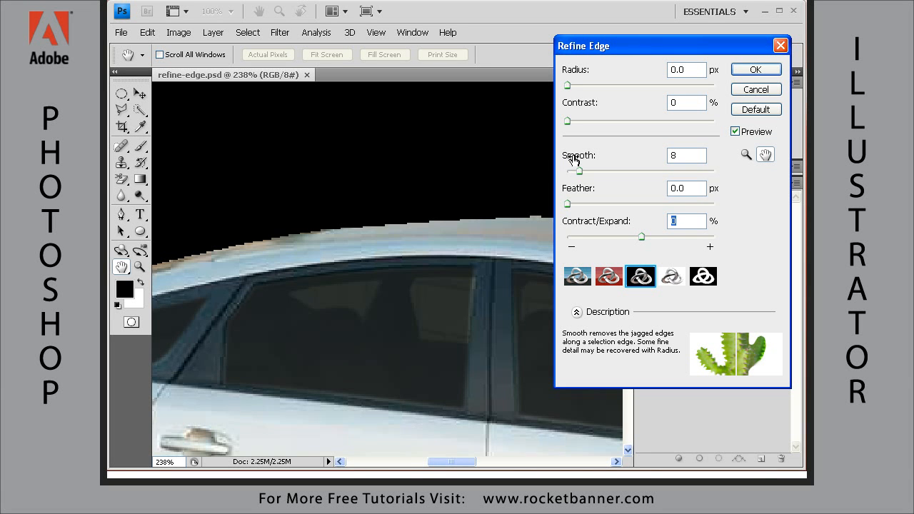
left_click_drag(577, 168, 580, 169)
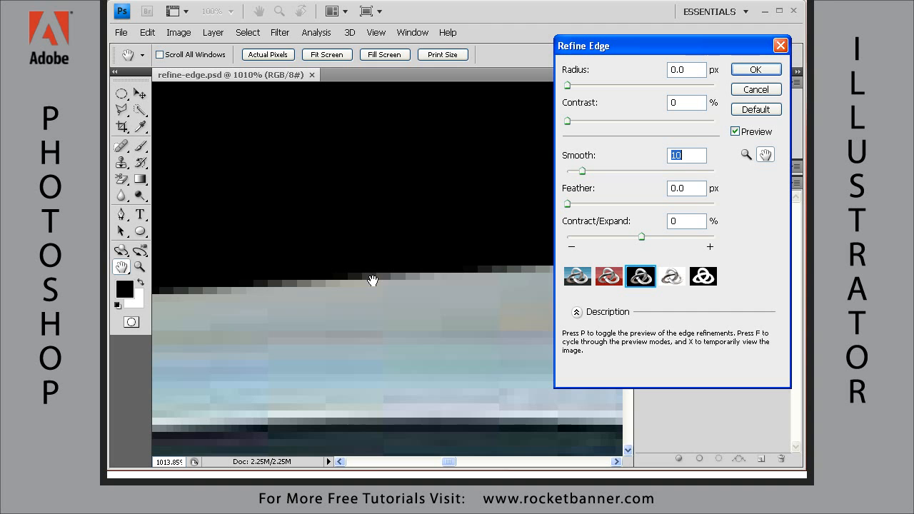
mouse_move(431, 283)
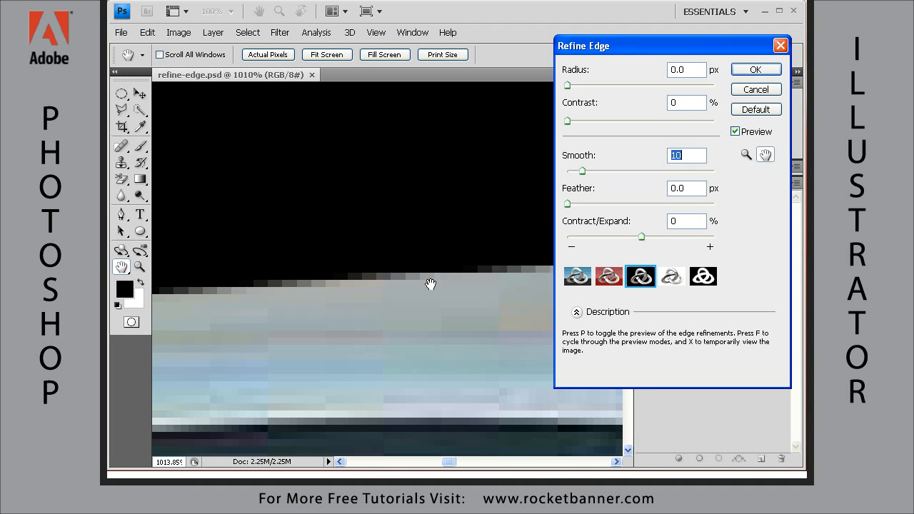
mouse_move(578, 174)
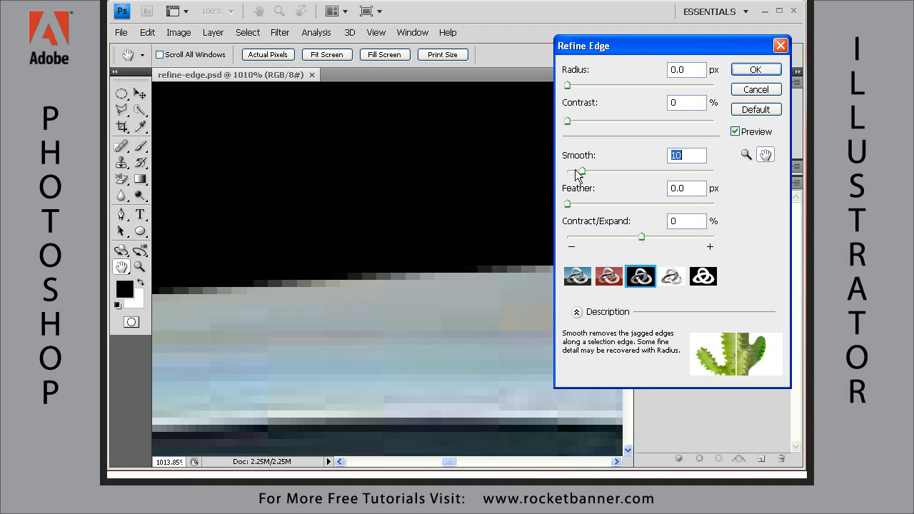
mouse_move(416, 308)
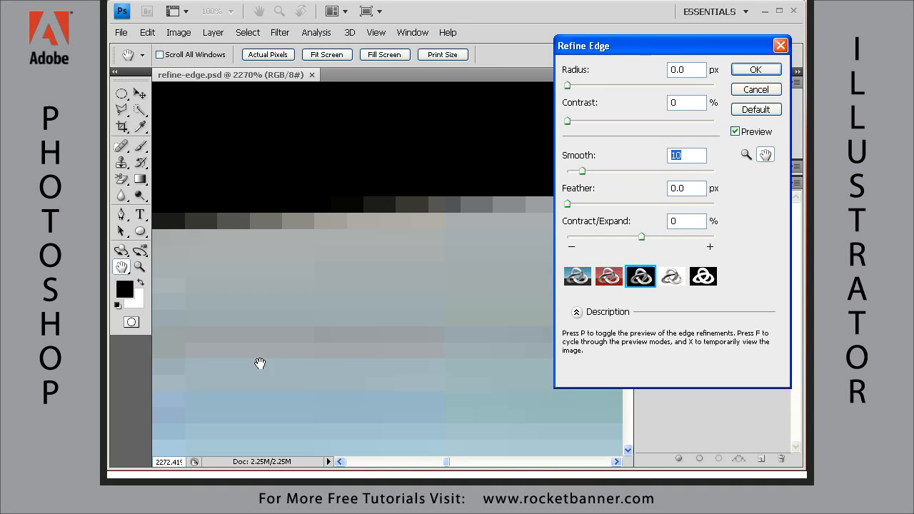
mouse_move(400, 167)
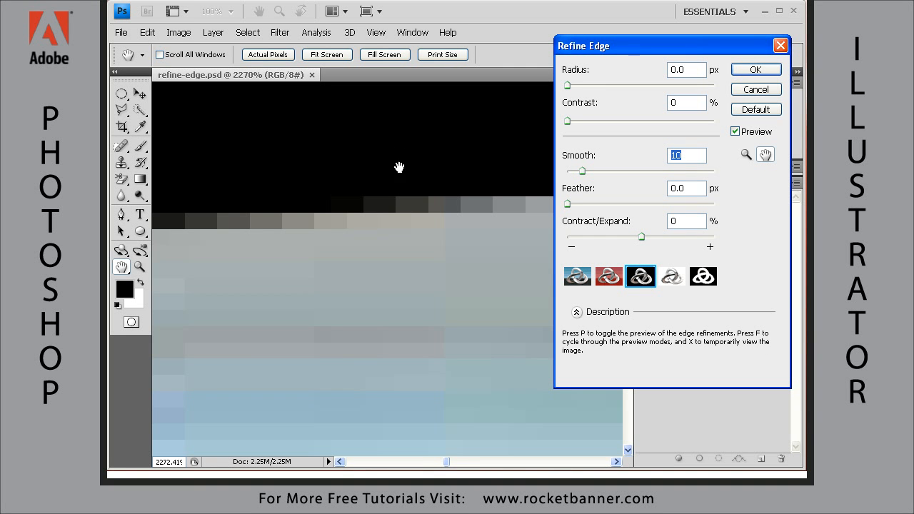
mouse_move(397, 236)
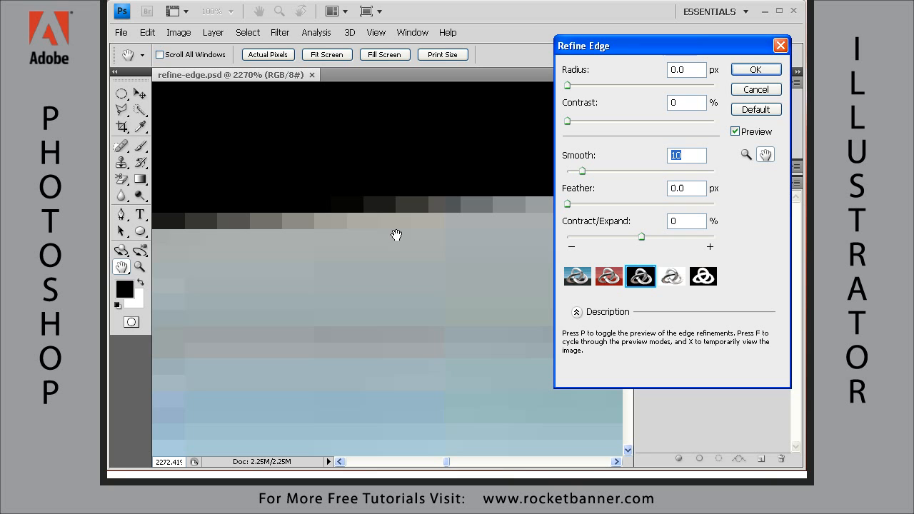
mouse_move(397, 225)
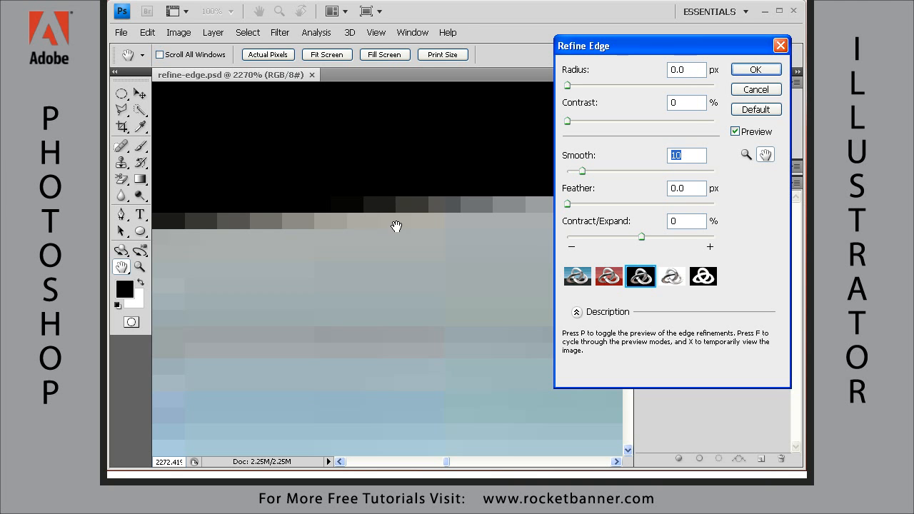
mouse_move(482, 217)
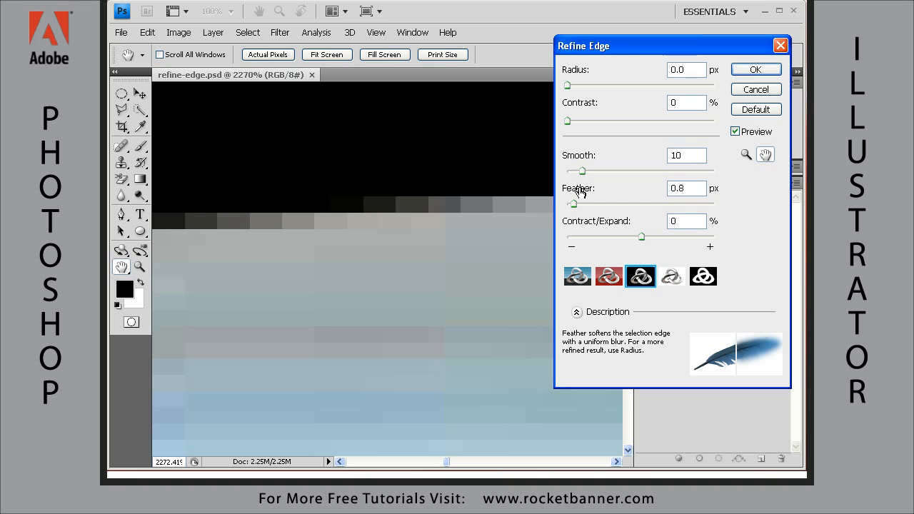
mouse_move(578, 191)
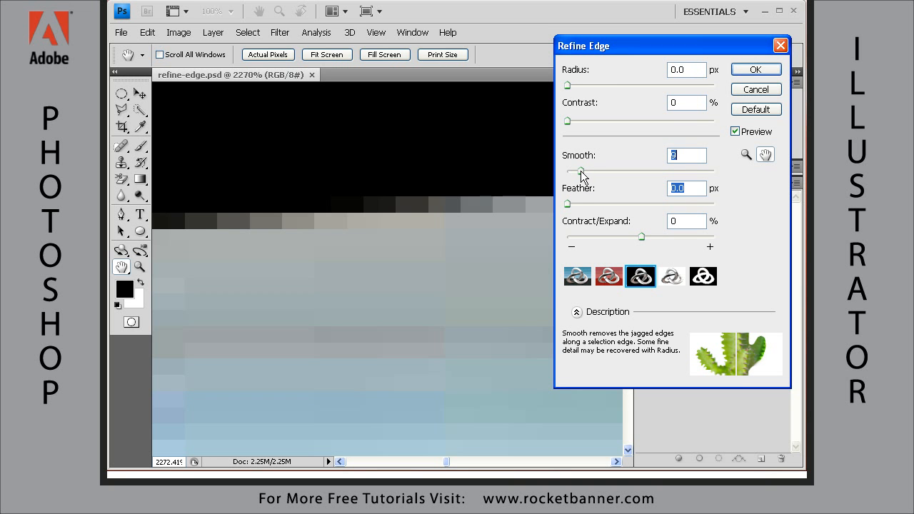
left_click_drag(569, 202, 579, 203)
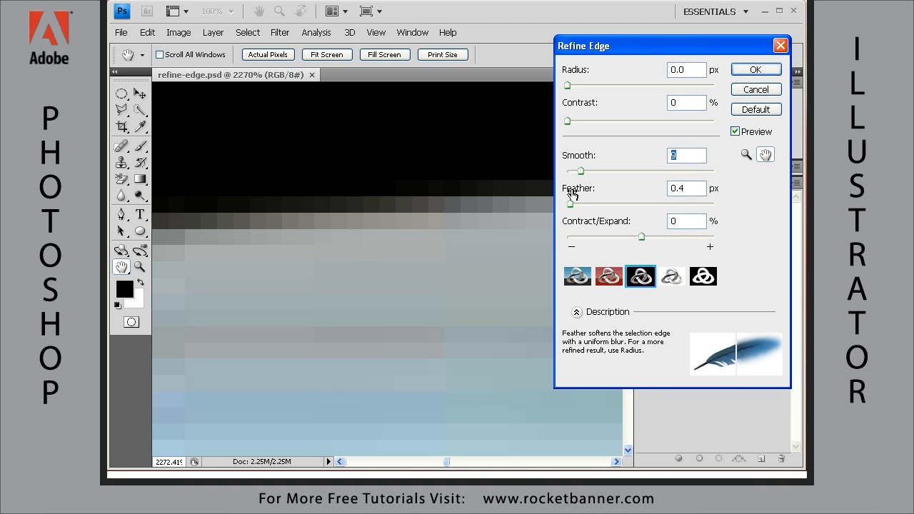
mouse_move(571, 192)
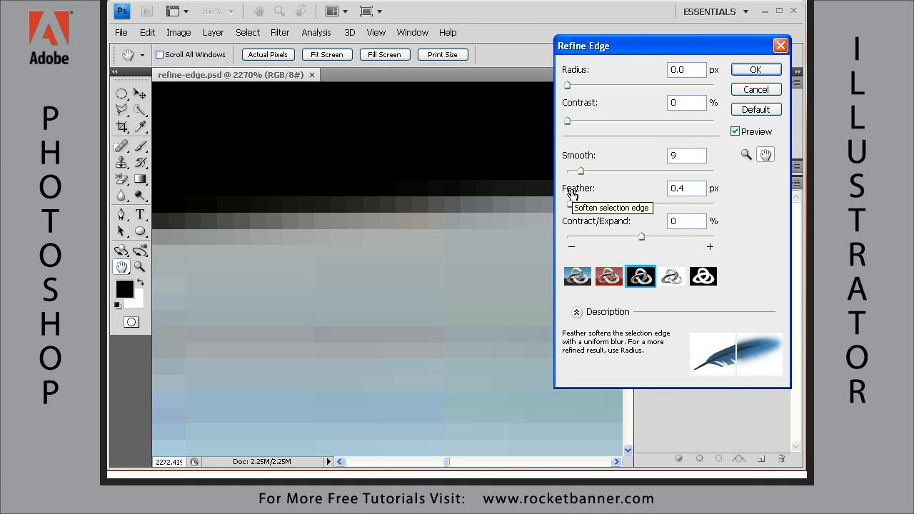
left_click(754, 68)
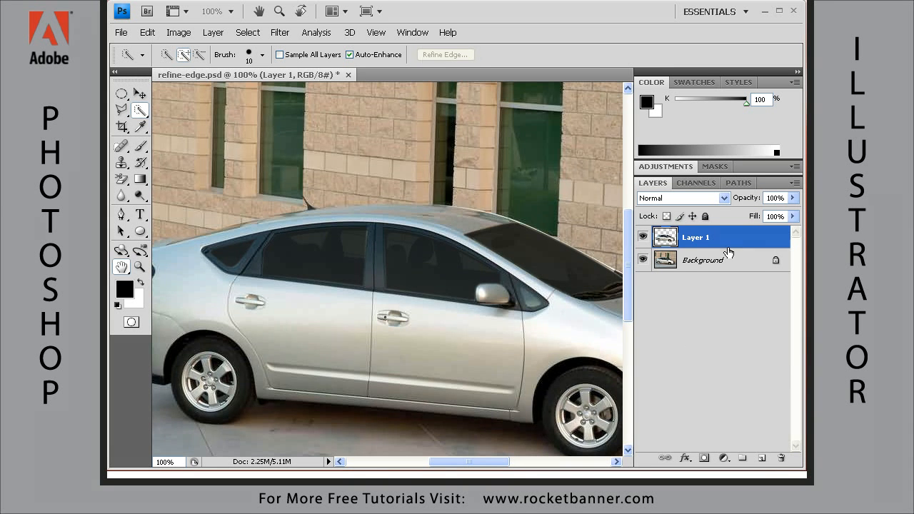
mouse_move(702, 243)
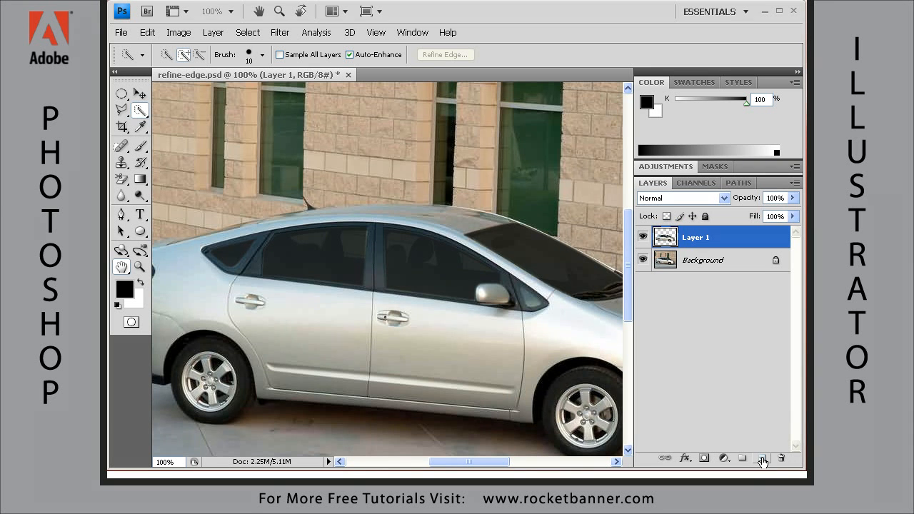
- Create Layer 2 beneath the car layer filled with black and pan to the car's rear
left_click(763, 459)
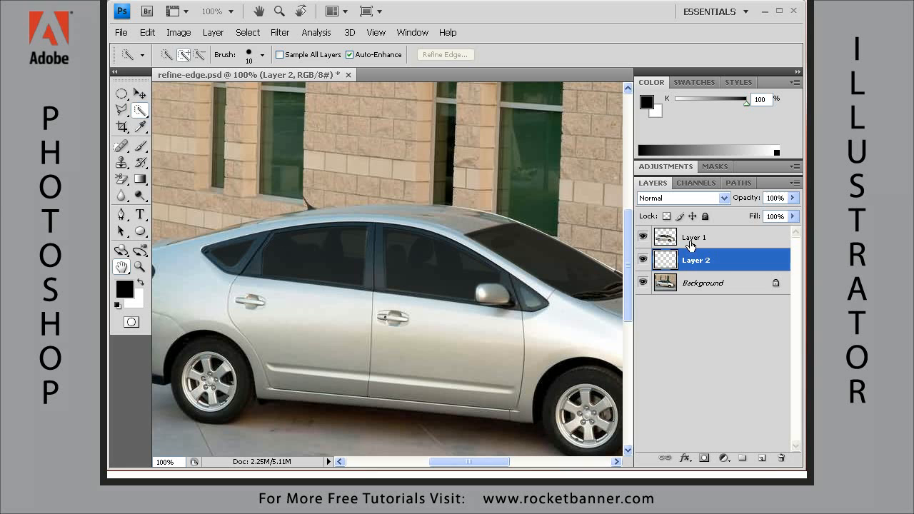
mouse_move(687, 260)
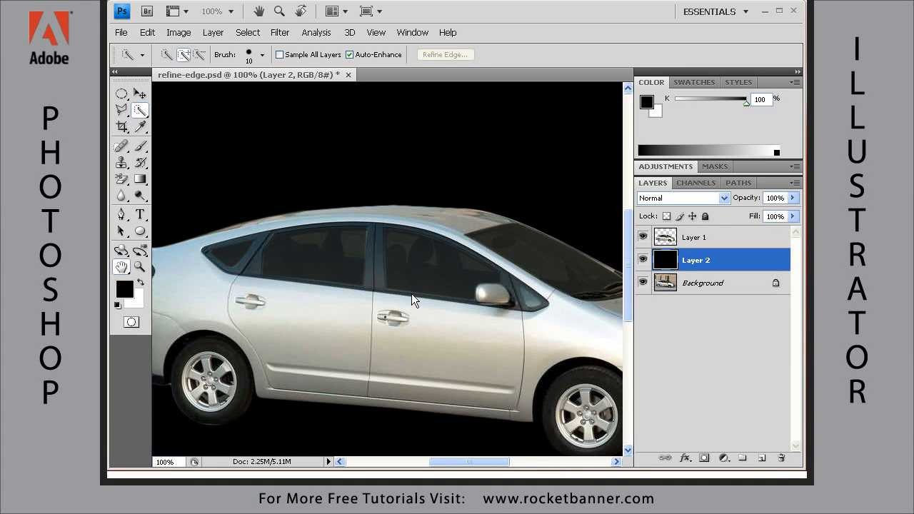
left_click_drag(414, 300, 348, 255)
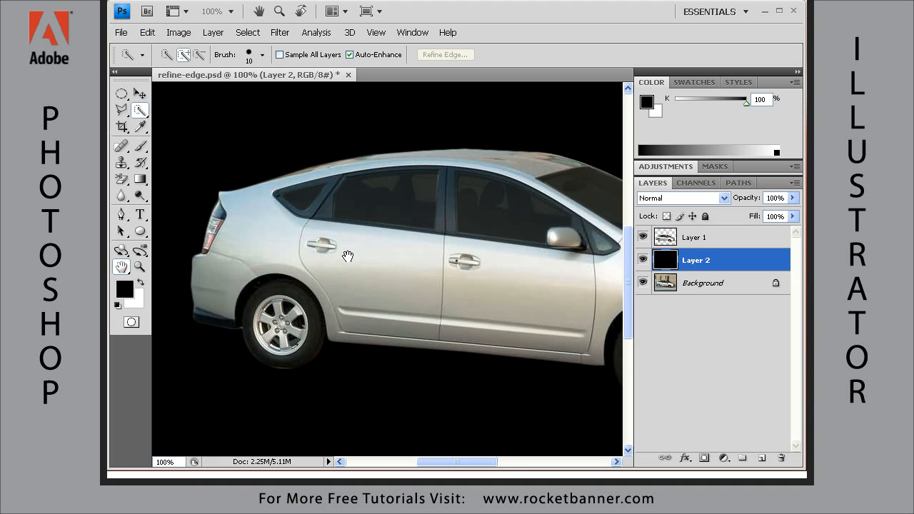
mouse_move(321, 166)
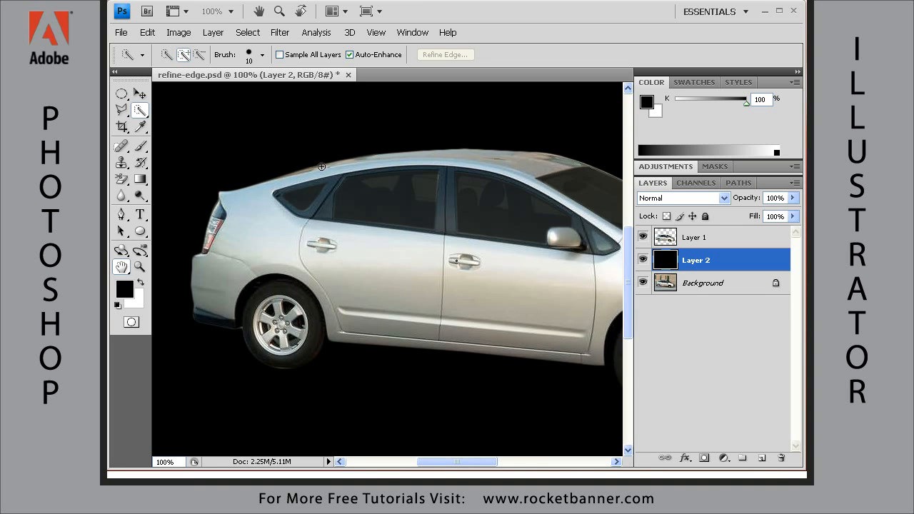